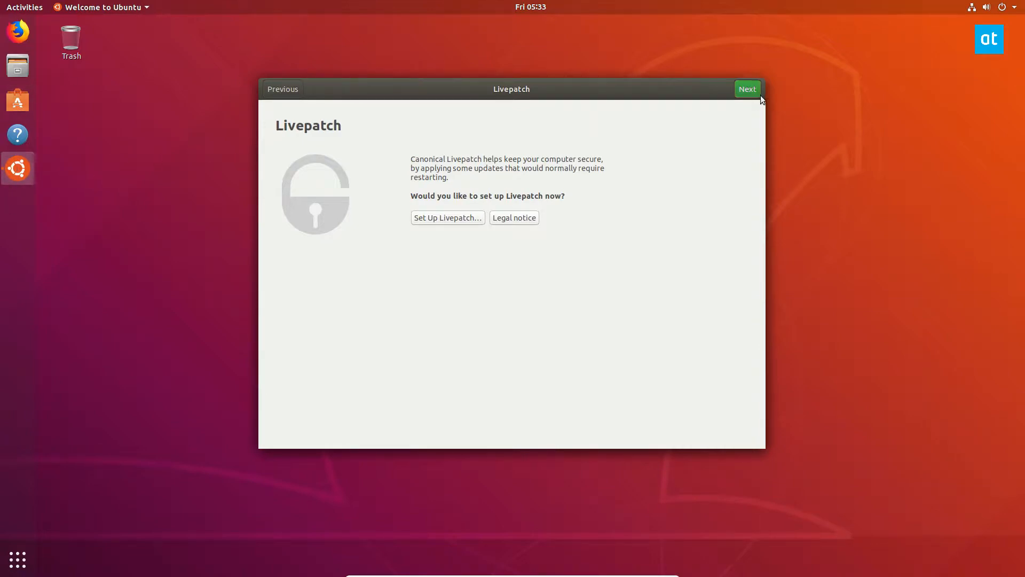
pyautogui.moveTo(514, 120)
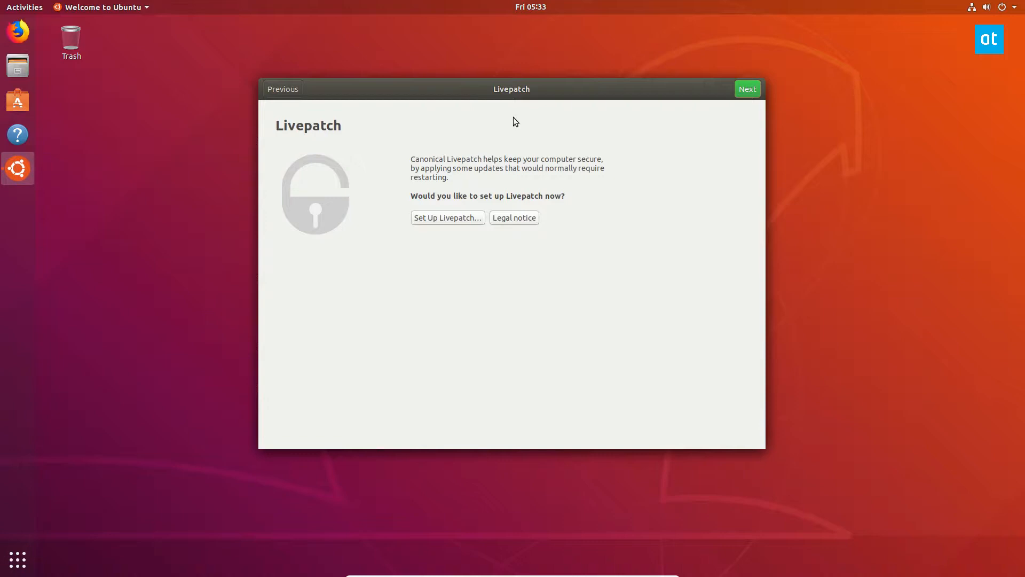
pyautogui.moveTo(453, 220)
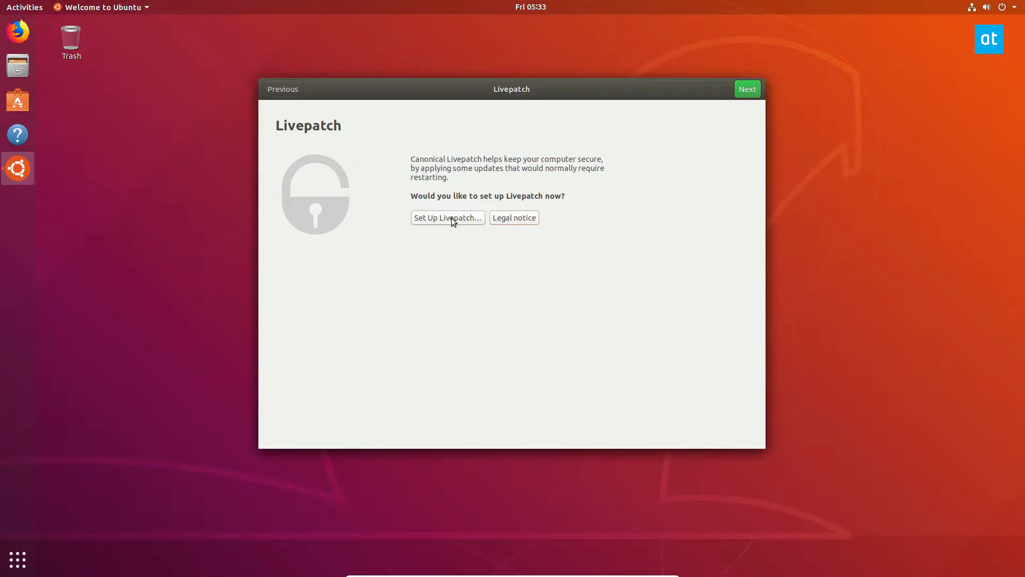
# Start Livepatch setup from the Welcome to Ubuntu Livepatch page, prompting for authentication
pyautogui.click(447, 218)
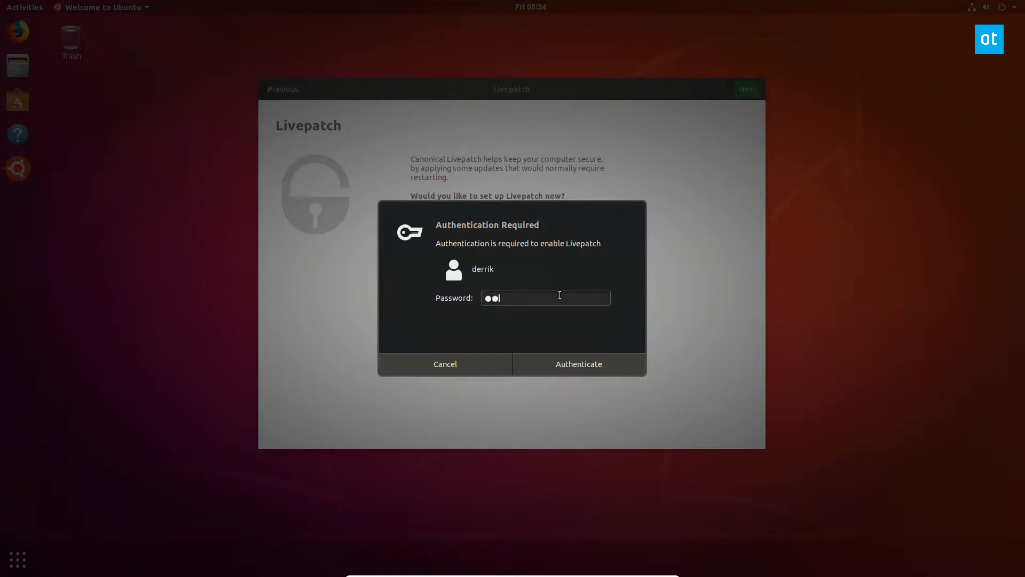
pyautogui.click(578, 363)
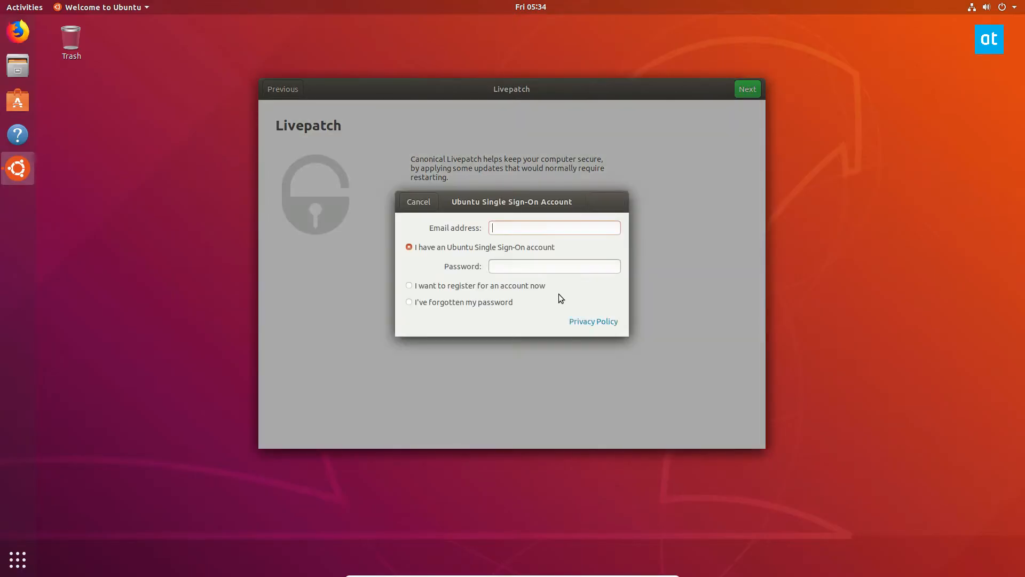
pyautogui.write('d')
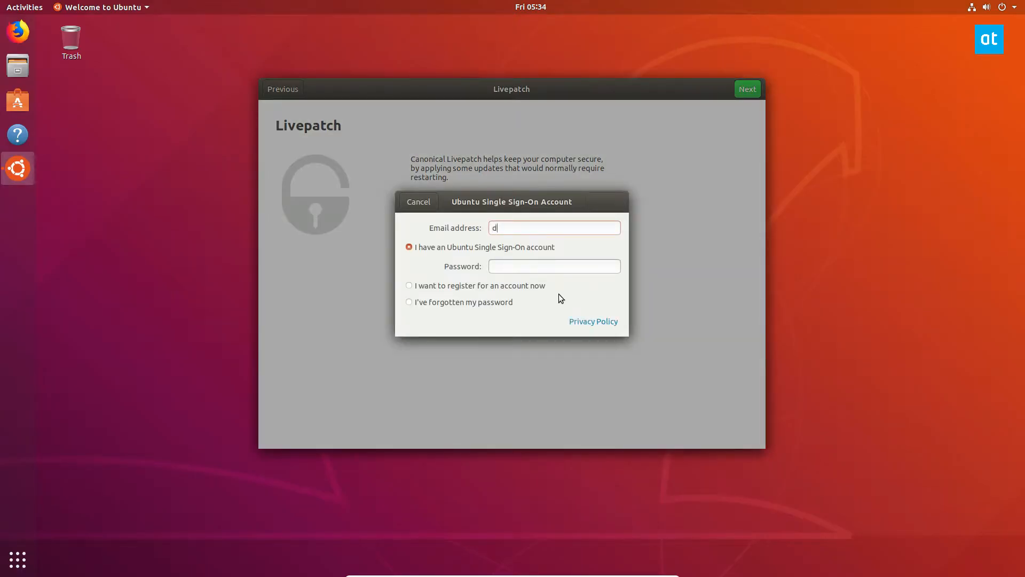
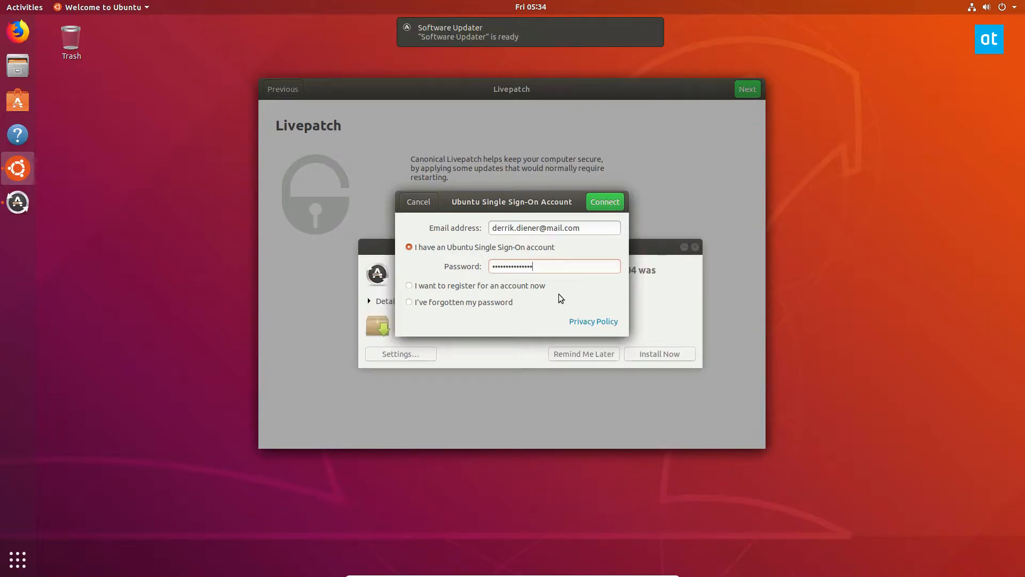
pyautogui.click(604, 201)
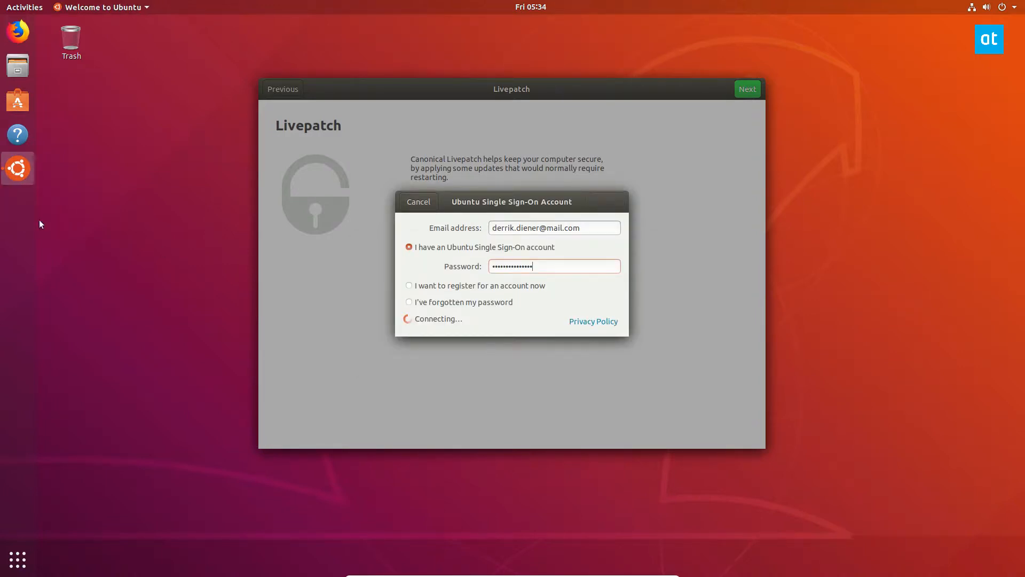
pyautogui.moveTo(491, 523)
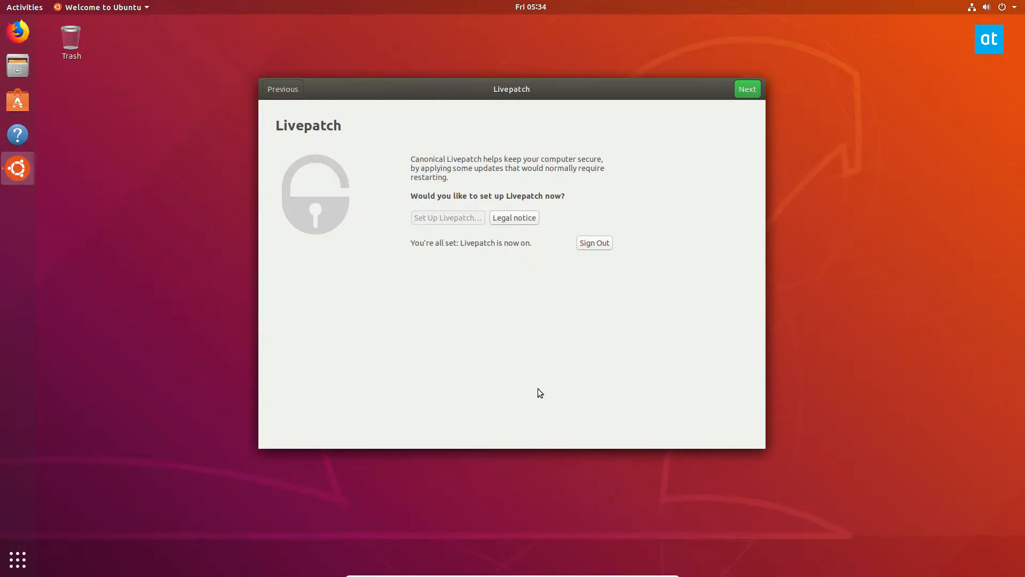
pyautogui.moveTo(821, 45)
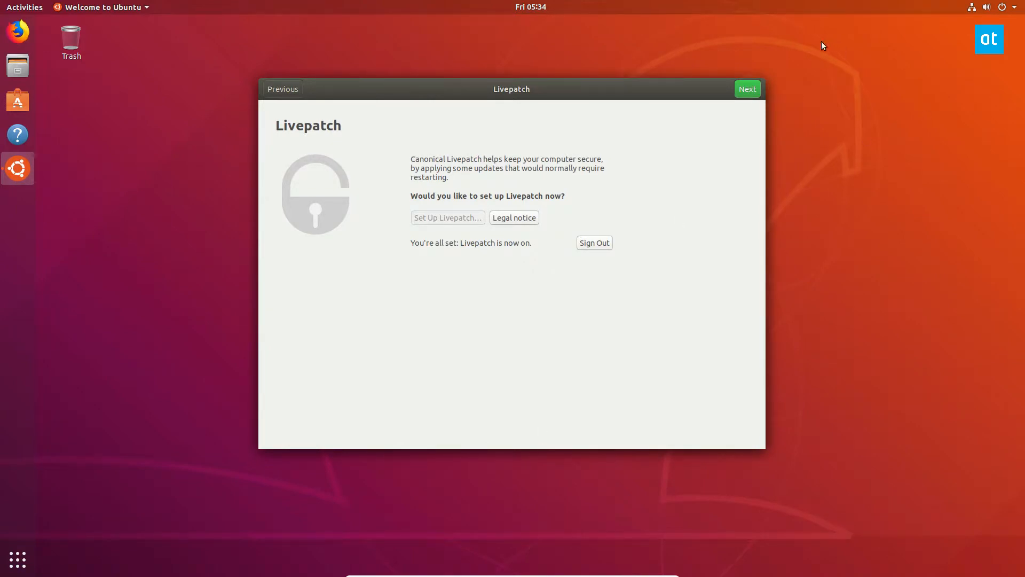
# Close the Welcome to Ubuntu window now that Livepatch is on
pyautogui.click(747, 89)
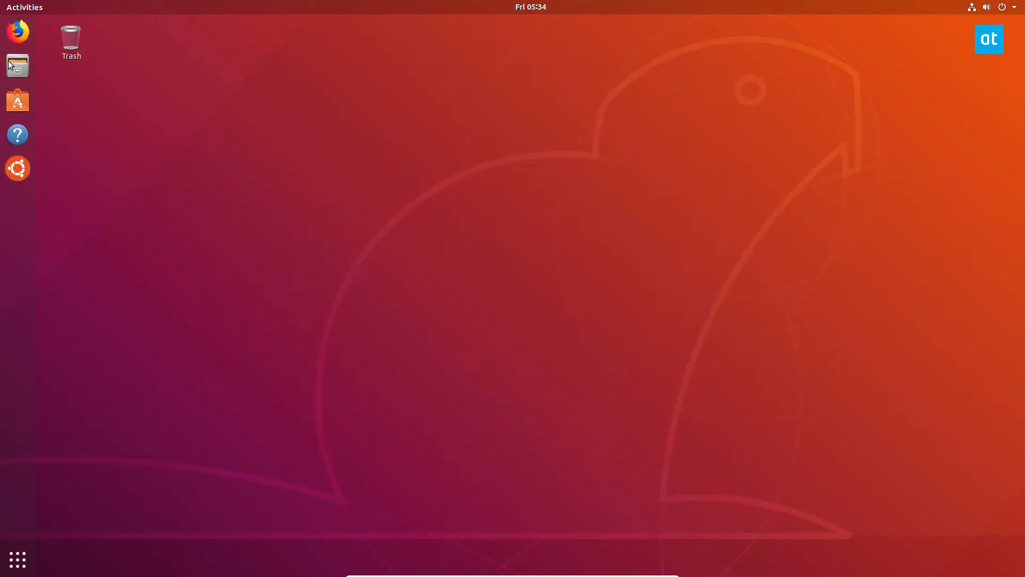
# Launch Software & Updates from Activities and show the Authentication trusted providers list
pyautogui.write('s')
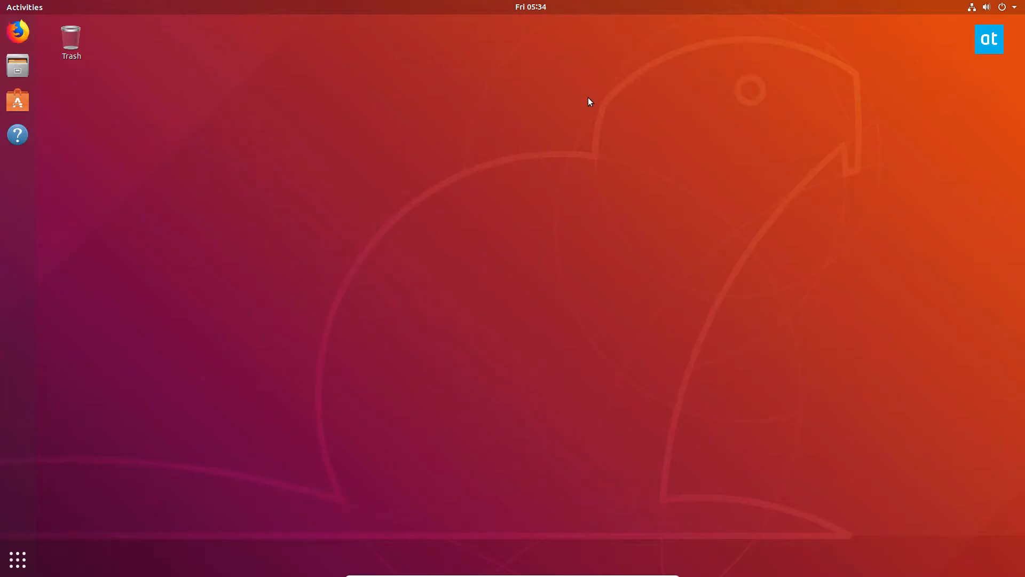
pyautogui.moveTo(651, 20)
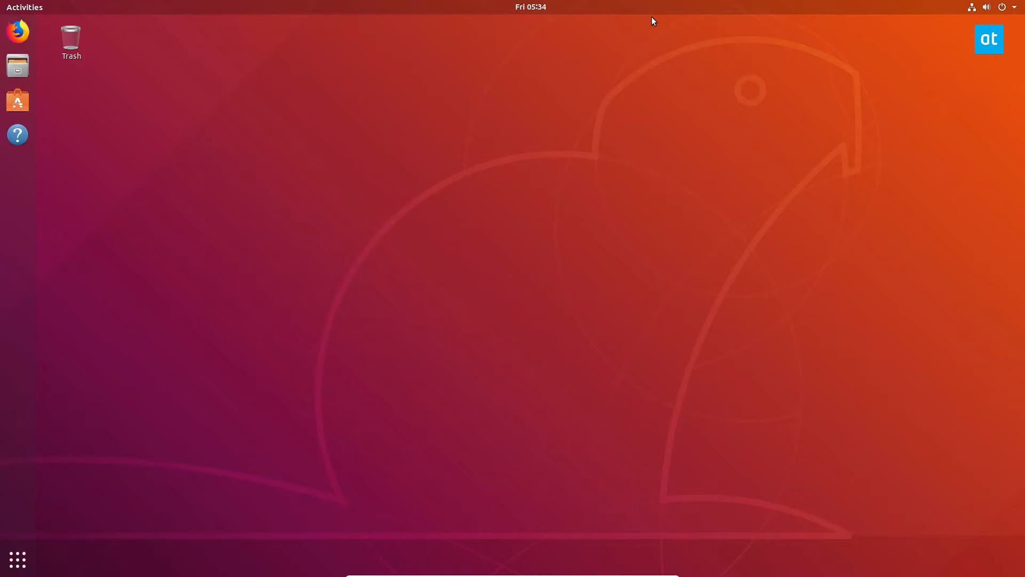
pyautogui.moveTo(184, 46)
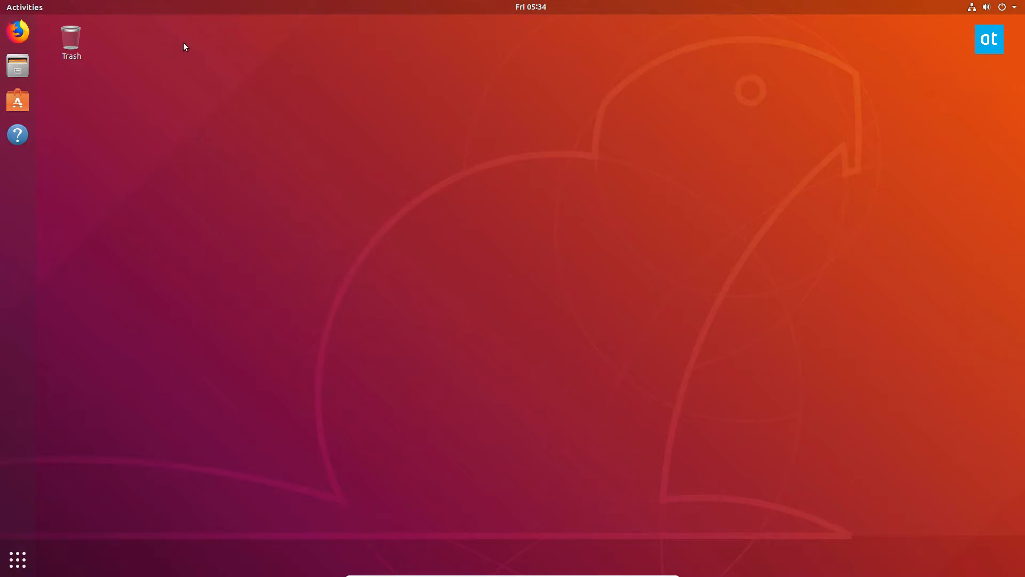
pyautogui.moveTo(386, 53)
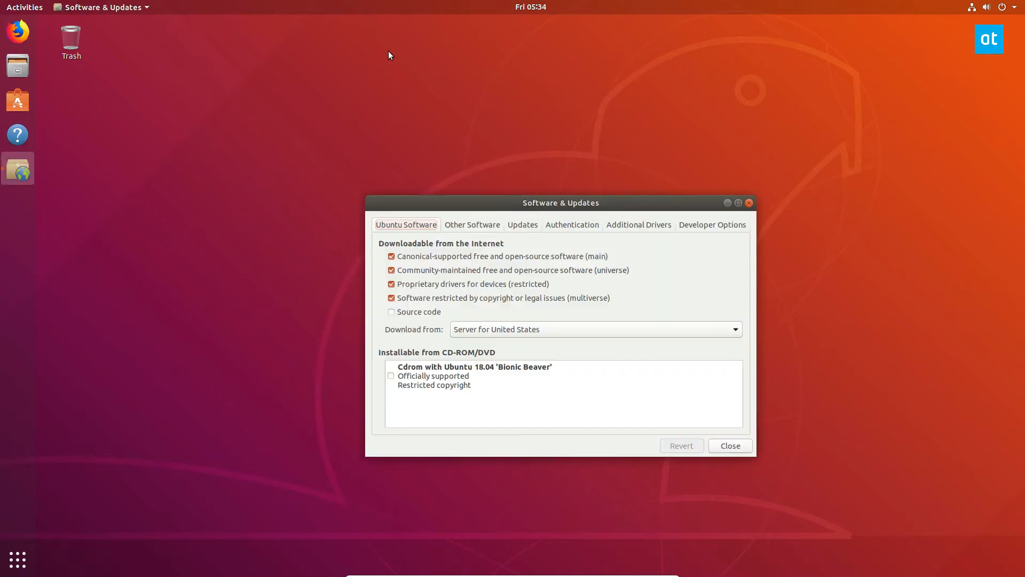
pyautogui.moveTo(551, 230)
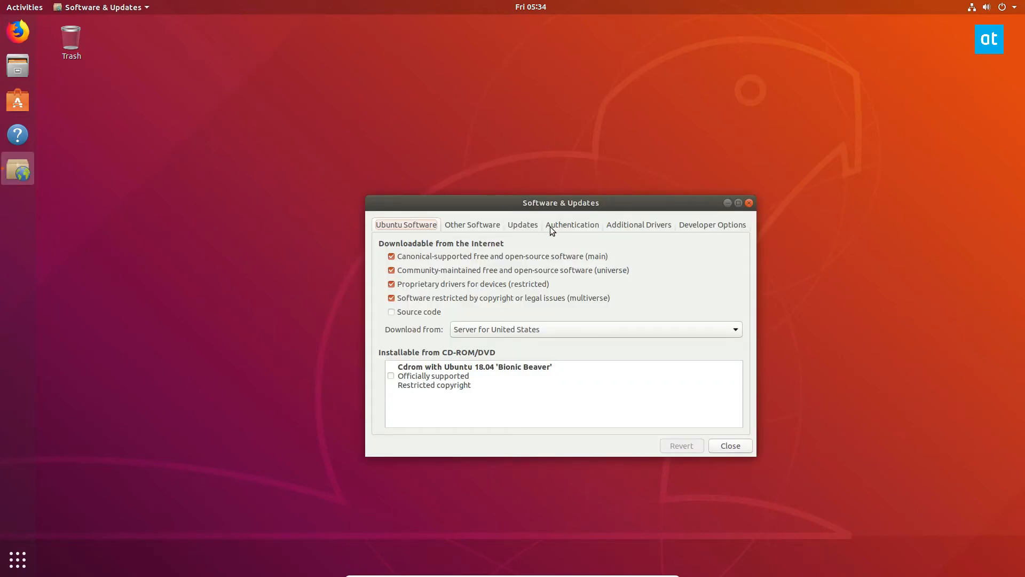
pyautogui.click(571, 225)
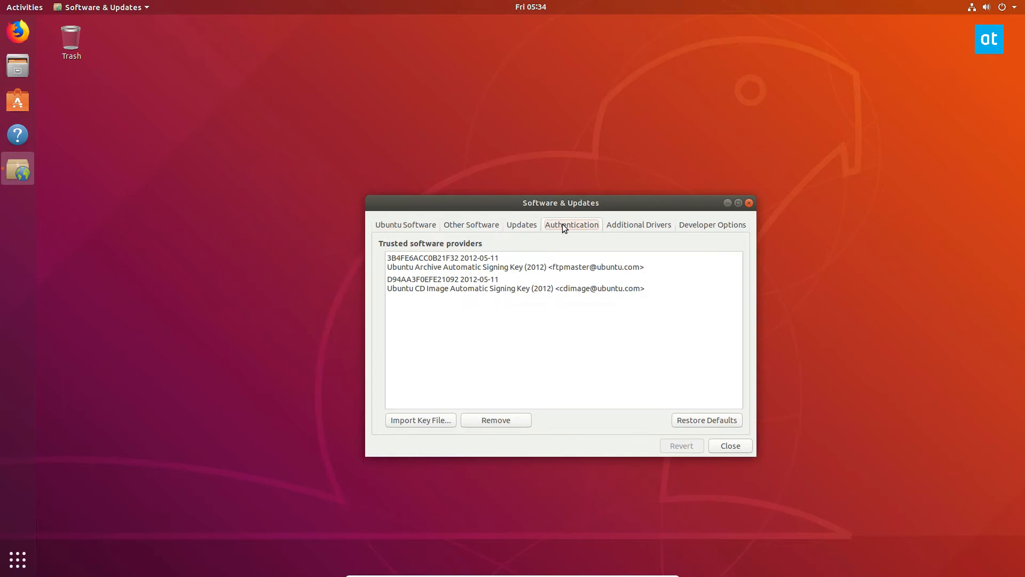
pyautogui.click(522, 224)
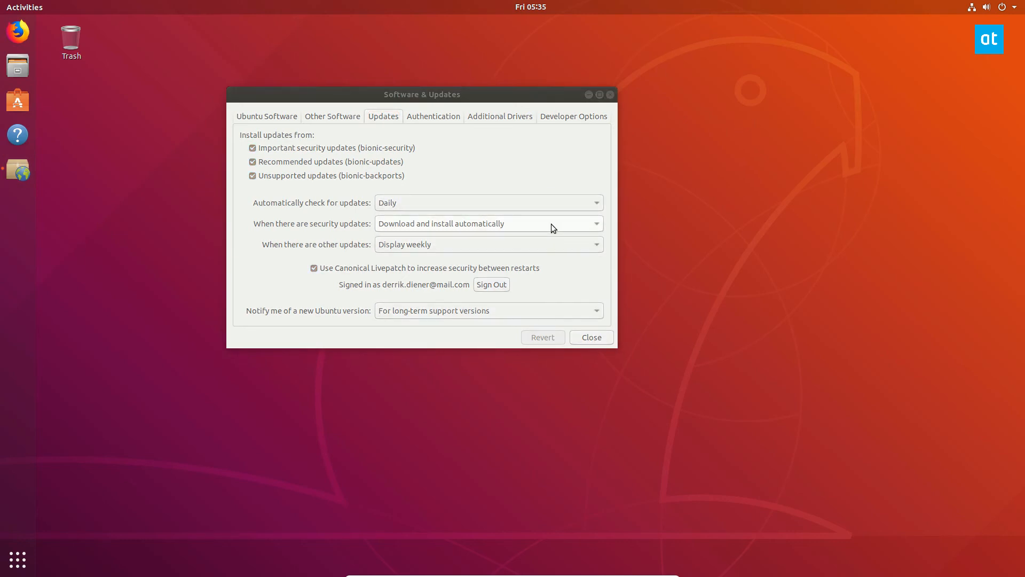
pyautogui.moveTo(825, 181)
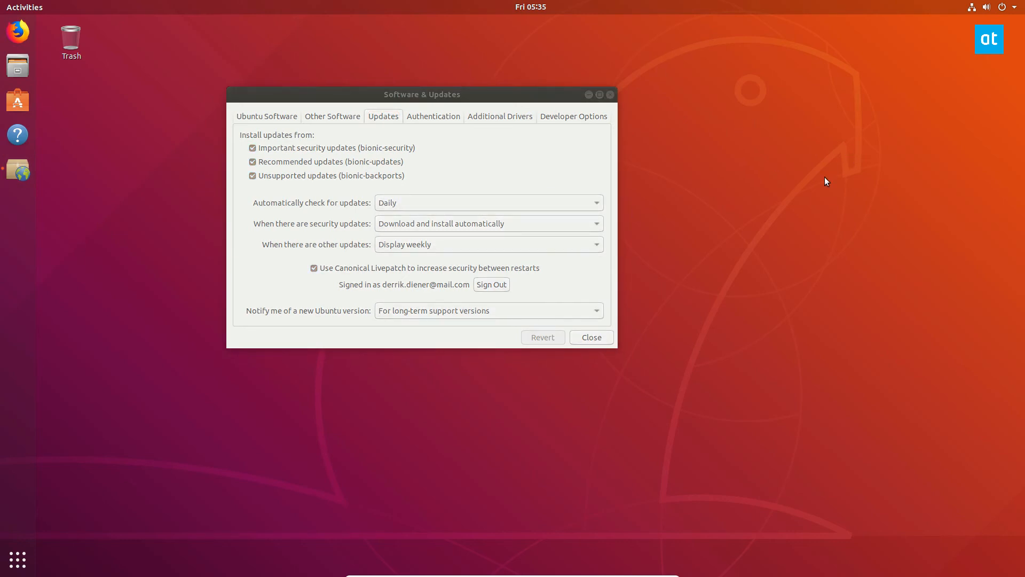
# Close the Software & Updates window, leaving Canonical Livepatch enabled
pyautogui.click(314, 268)
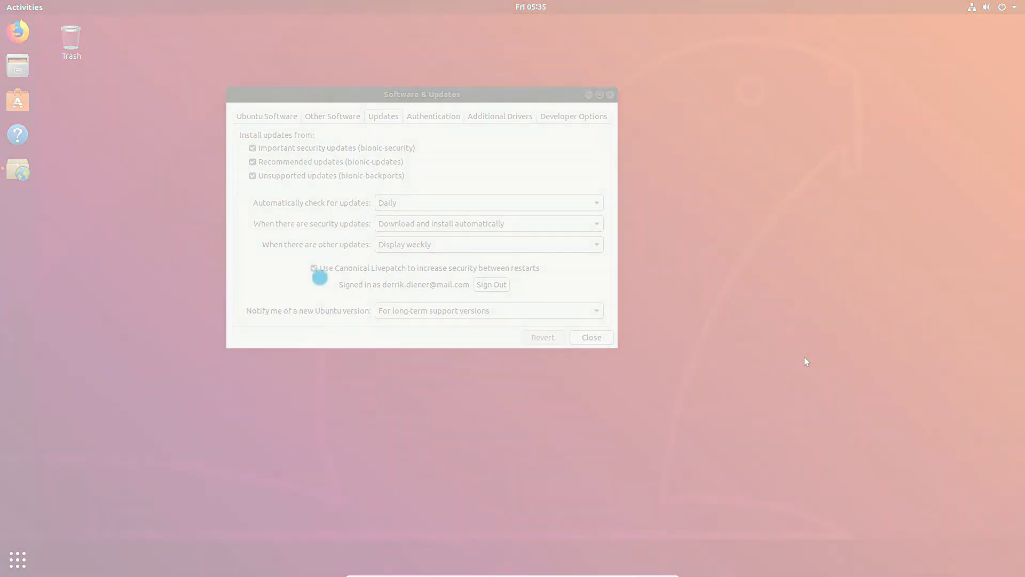